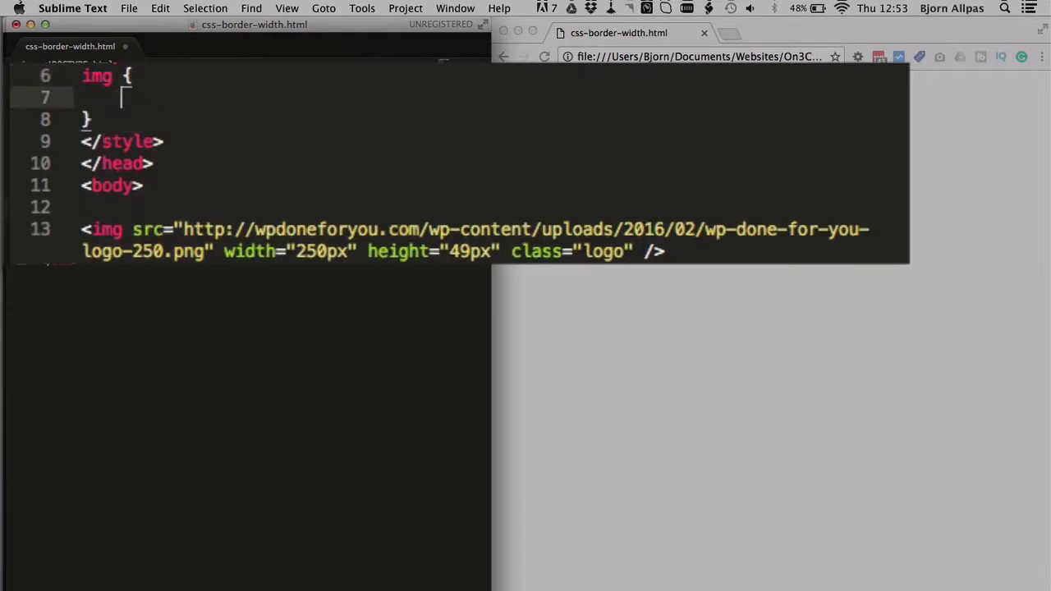
Declare border: 1px solid black in the img rule, save, and start a border-width line
{"action": "type", "text": "border:;"}
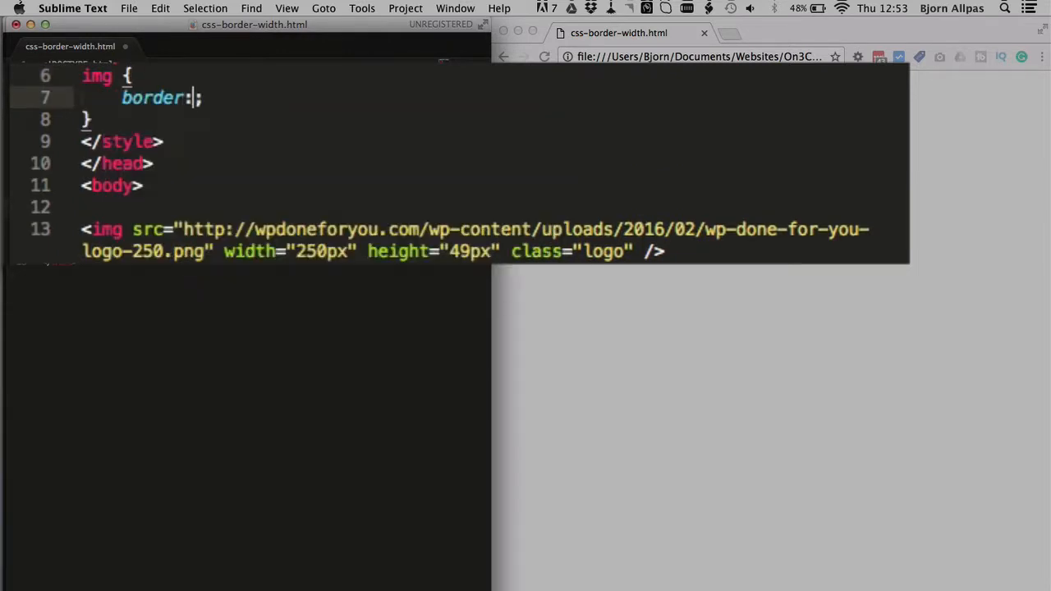
{"action": "type", "text": "1px solid black"}
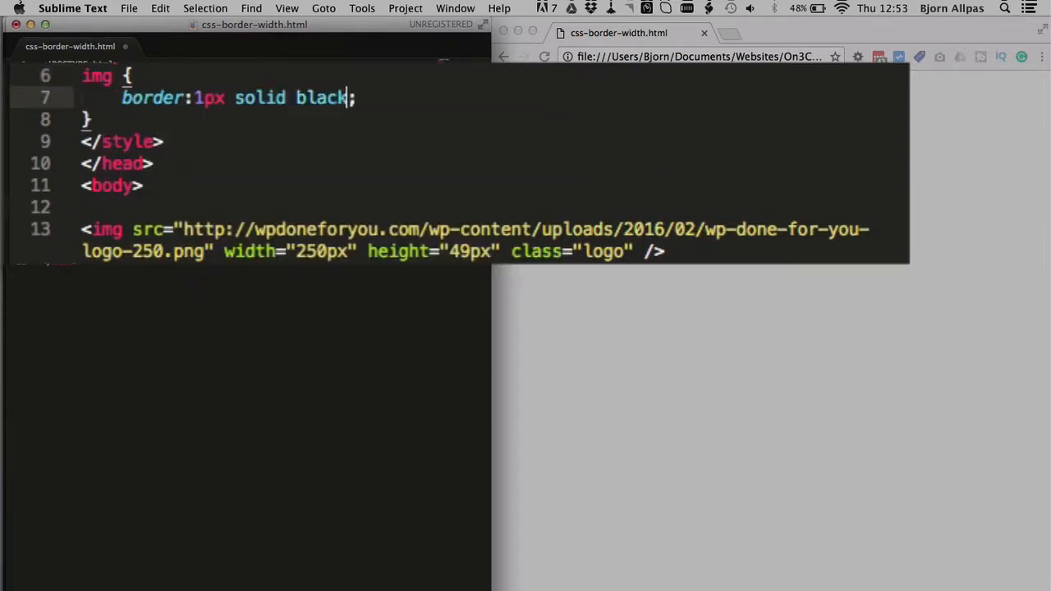
{"action": "left_click", "coordinate": [544, 56]}
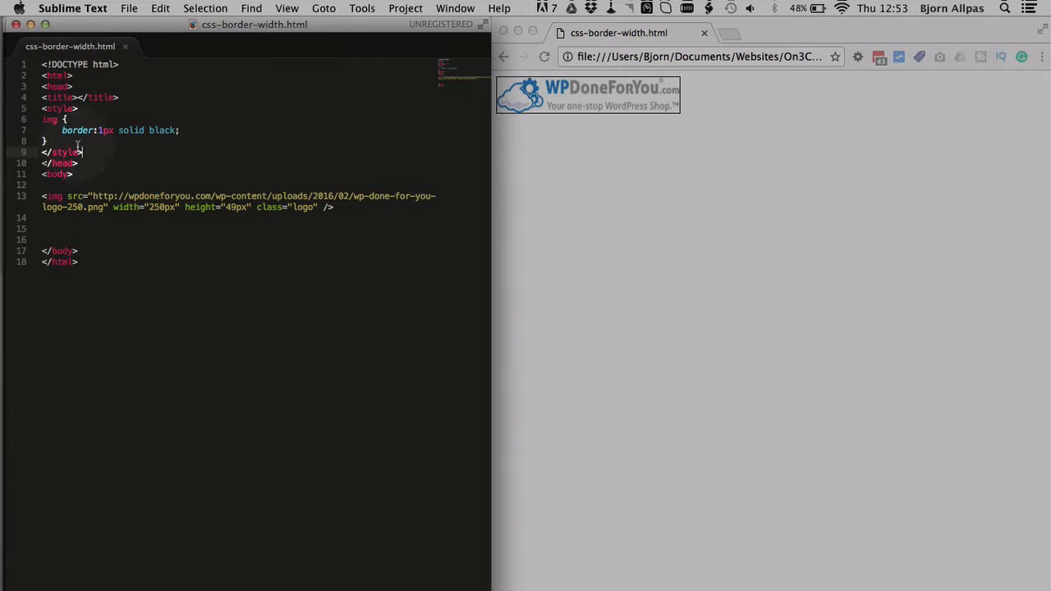
{"action": "double_click", "coordinate": [105, 130]}
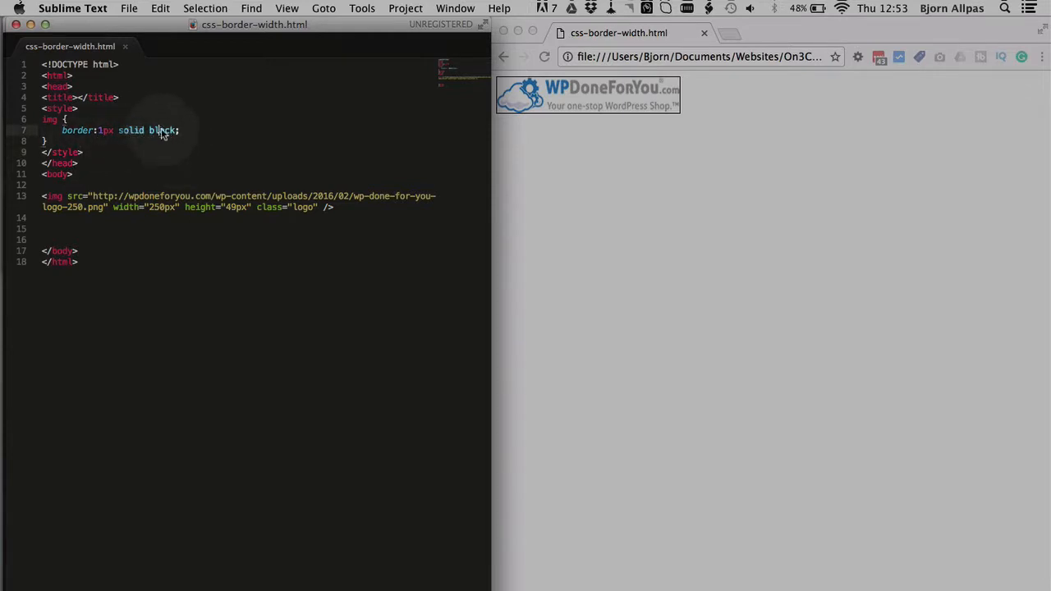
{"action": "left_click", "coordinate": [604, 145]}
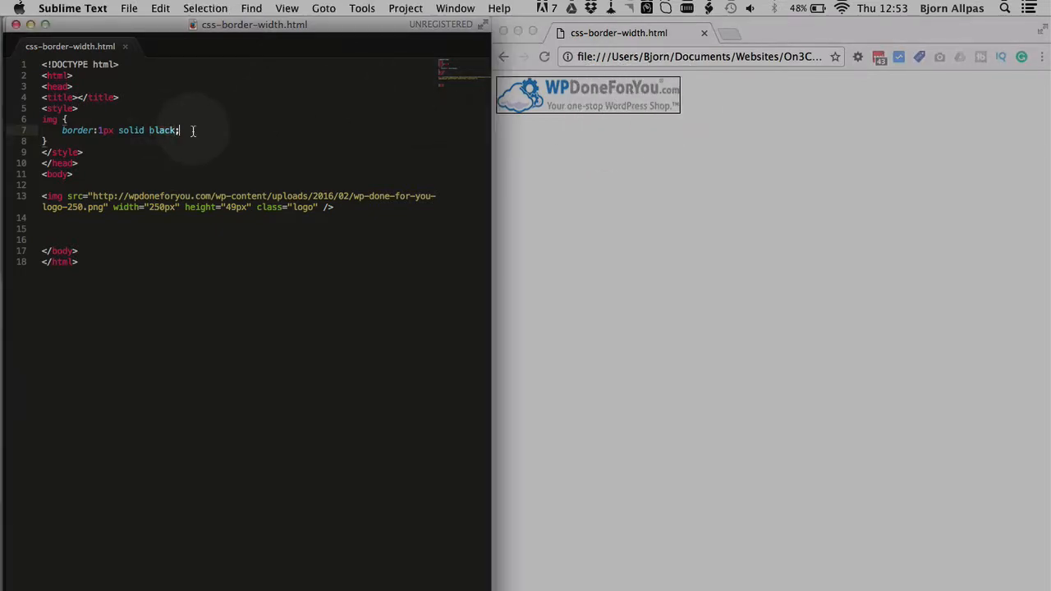
{"action": "type", "text": "border-width"}
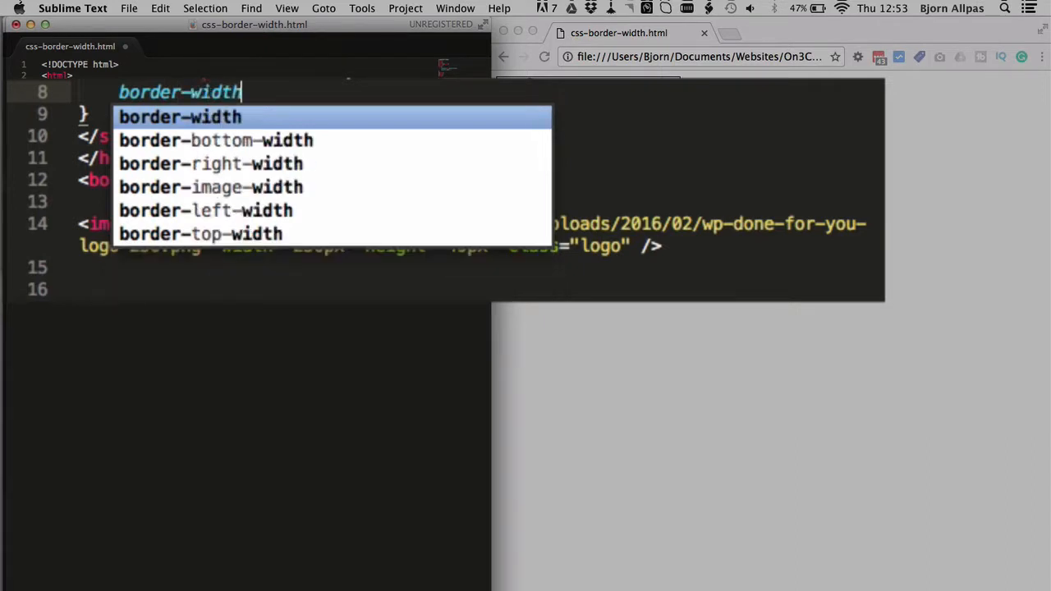
Set border-width: 10px 30px in the img rule
{"action": "type", "text": ":;"}
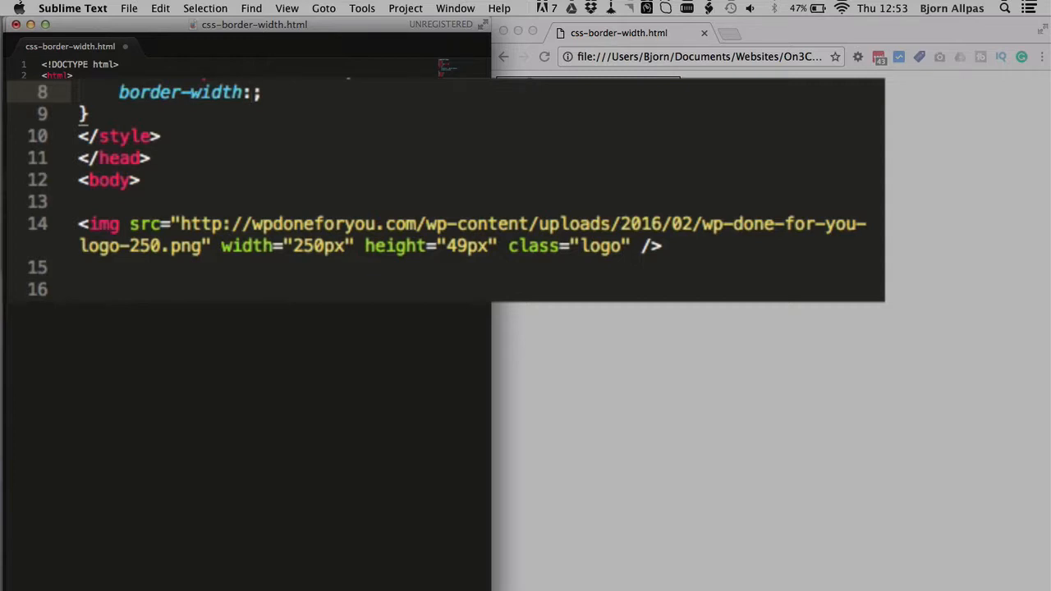
{"action": "type", "text": "10px"}
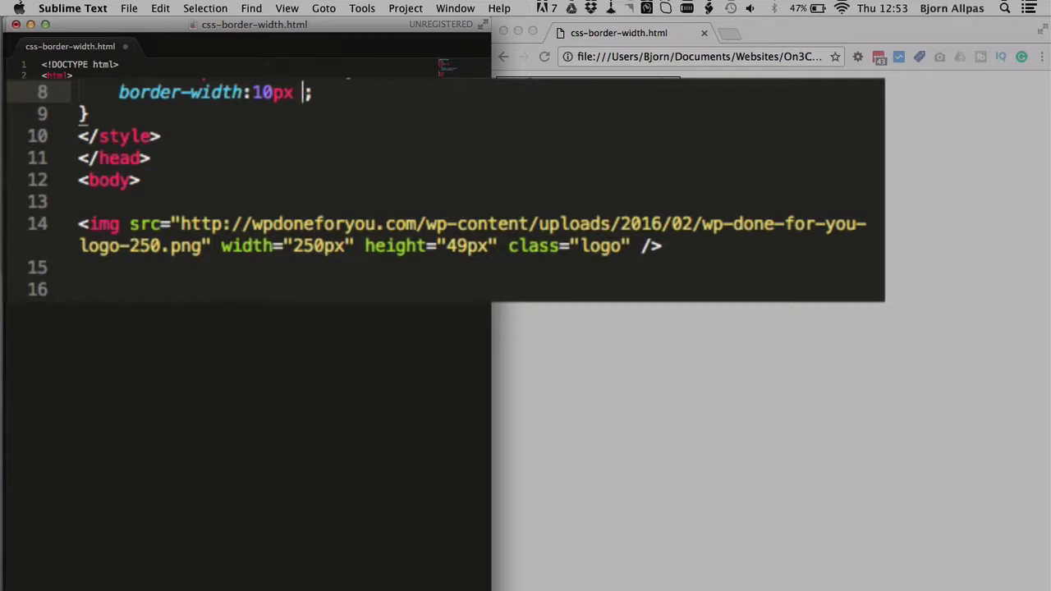
{"action": "type", "text": "30px"}
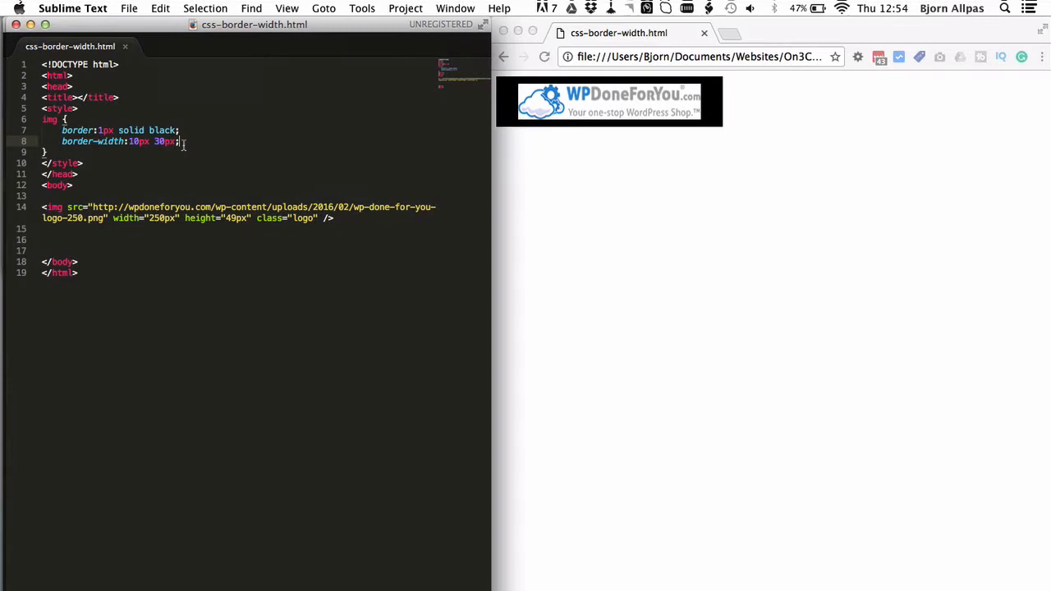
Add border-color: red blue so the logo shows red and blue borders
{"action": "type", "text": "border"}
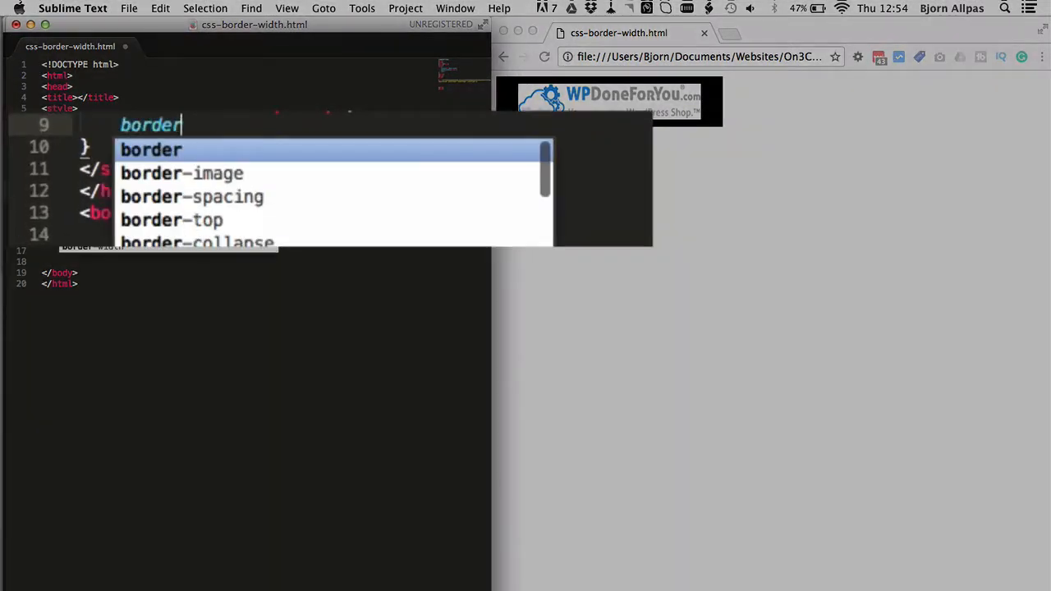
{"action": "type", "text": "-color:;"}
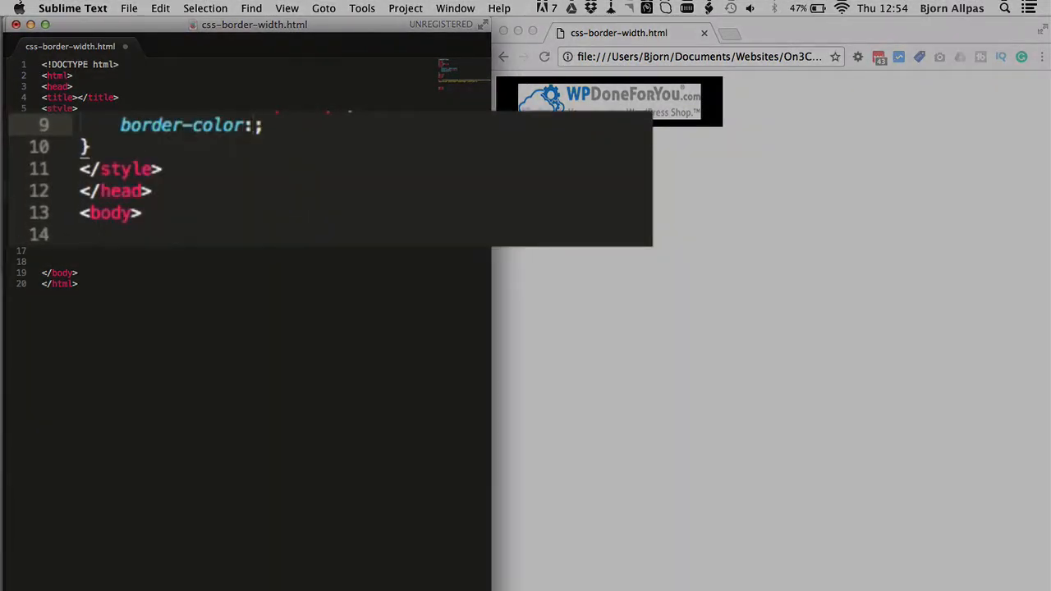
{"action": "type", "text": "red"}
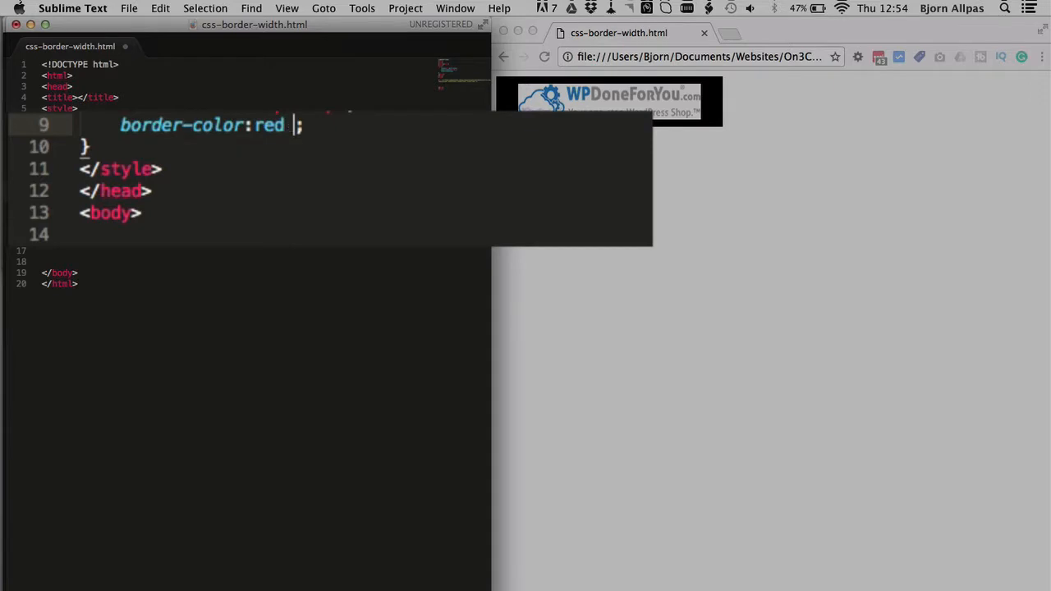
{"action": "type", "text": "blue"}
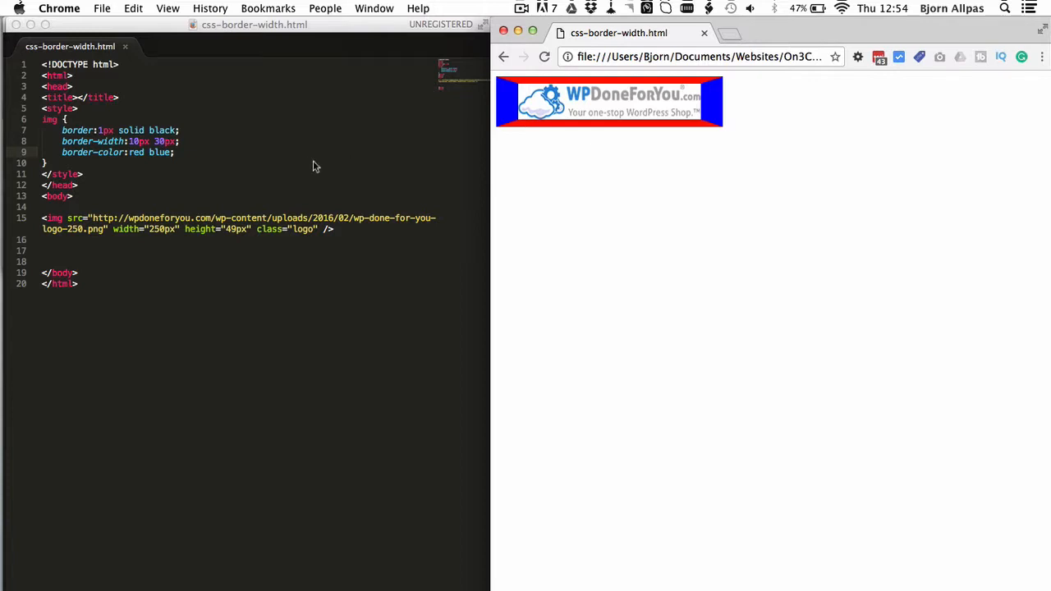
{"action": "mouse_move", "coordinate": [631, 288]}
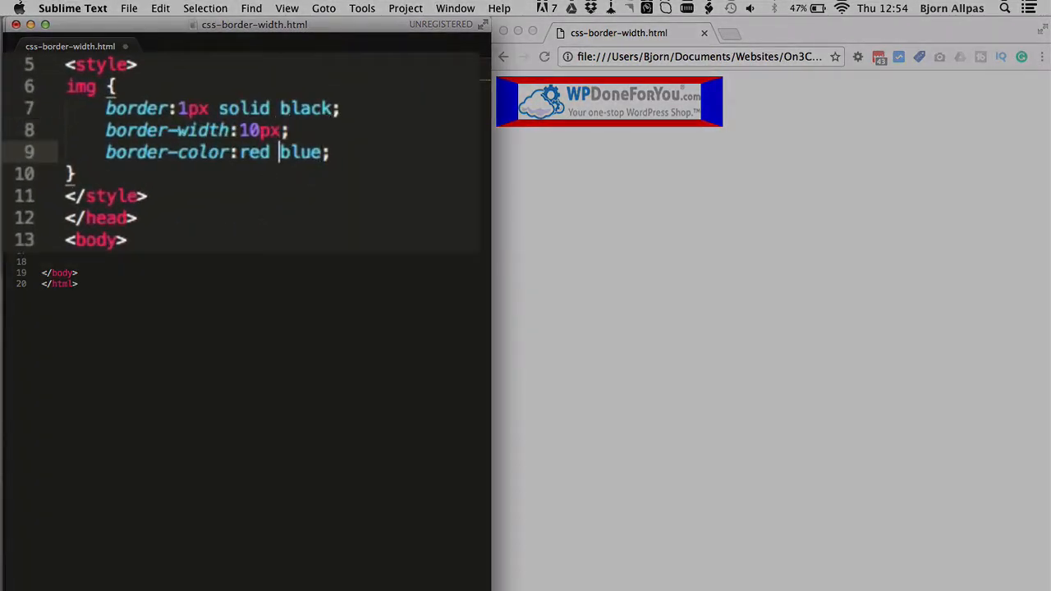
Drop blue from border-color and extend border-width to 10px 30px 50px 100px
{"action": "key", "text": "backspace"}
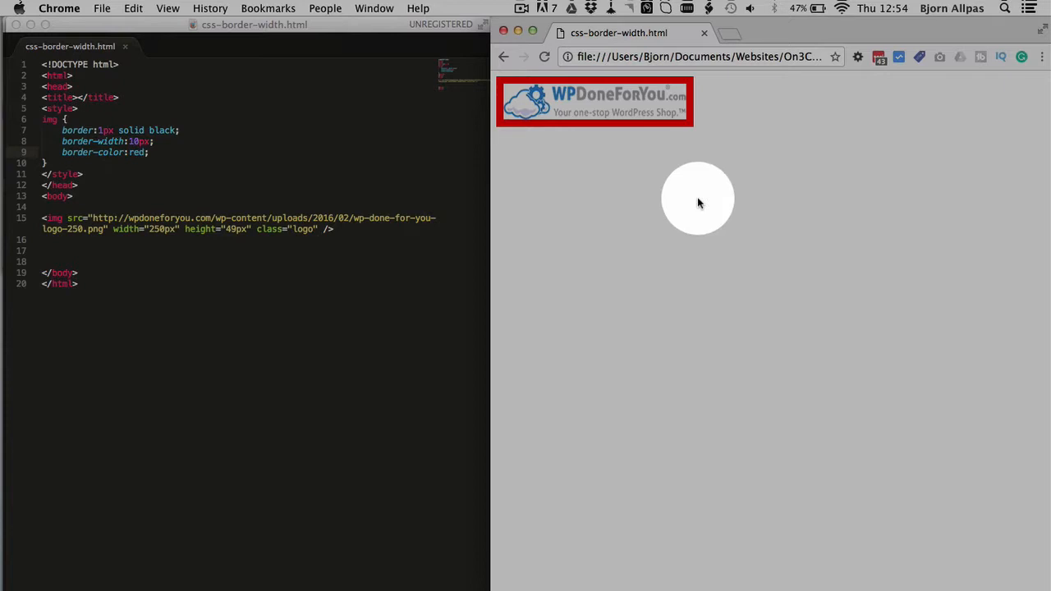
{"action": "mouse_move", "coordinate": [670, 167]}
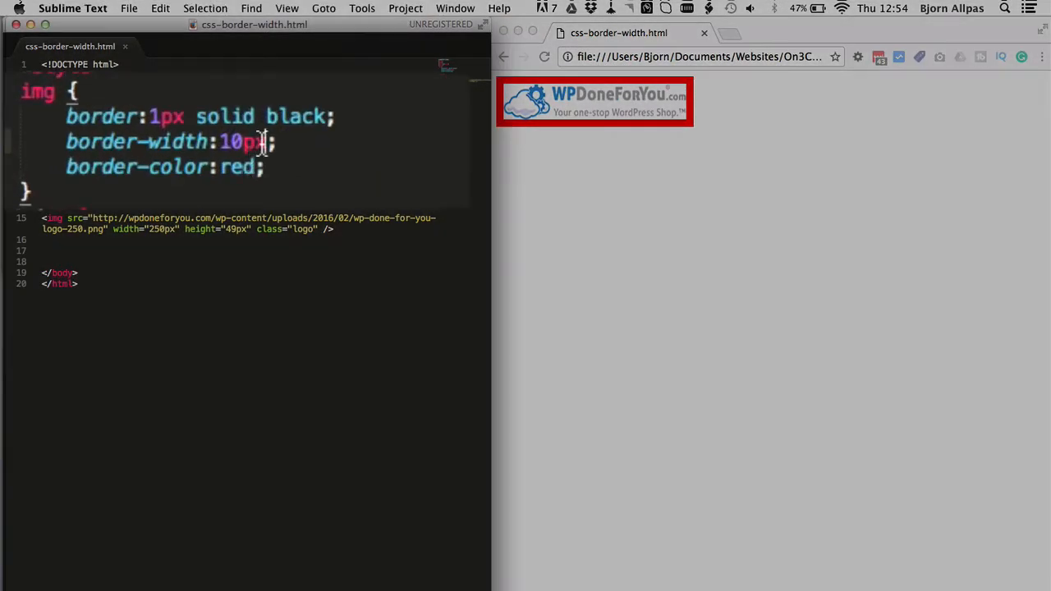
{"action": "type", "text": "30px"}
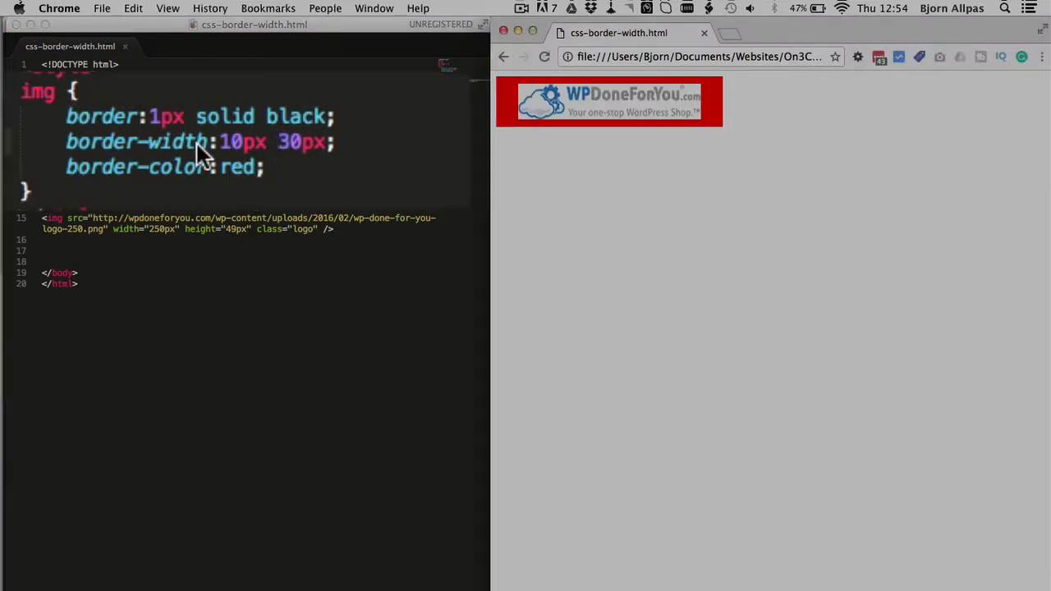
{"action": "mouse_move", "coordinate": [308, 158]}
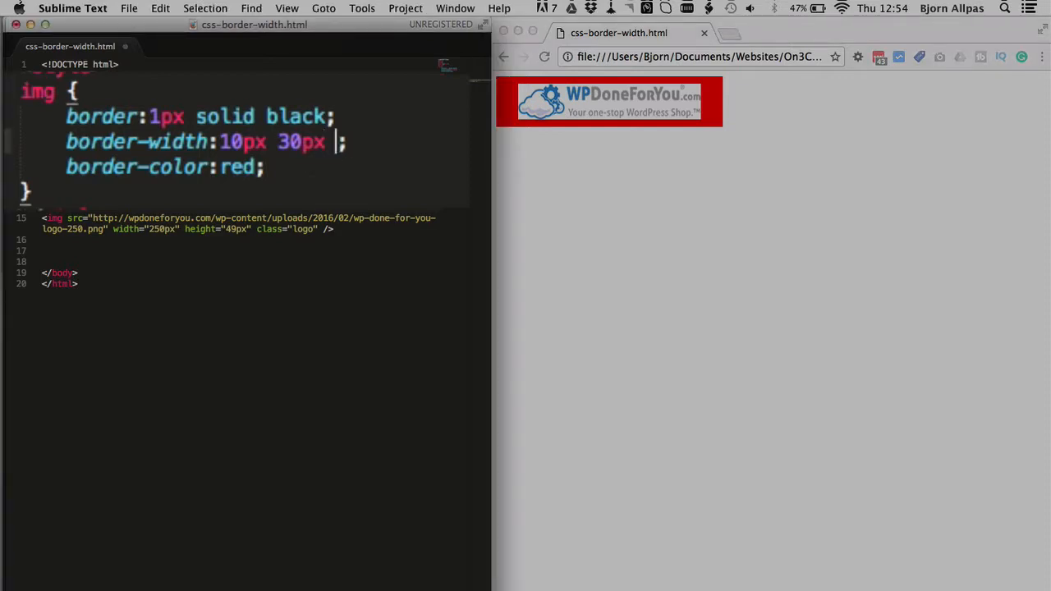
{"action": "type", "text": "50px"}
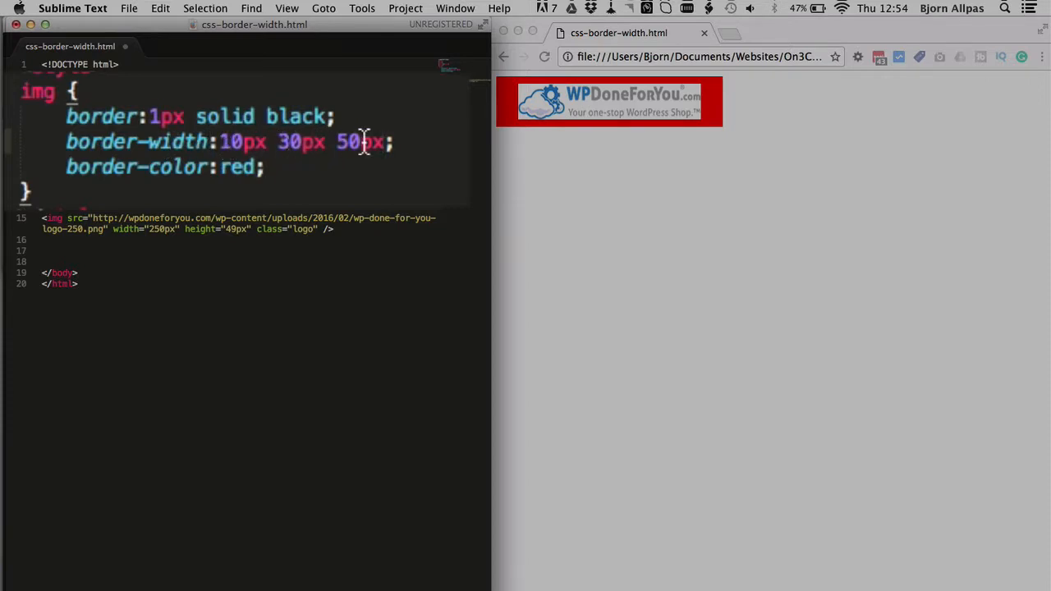
{"action": "left_click", "coordinate": [686, 233]}
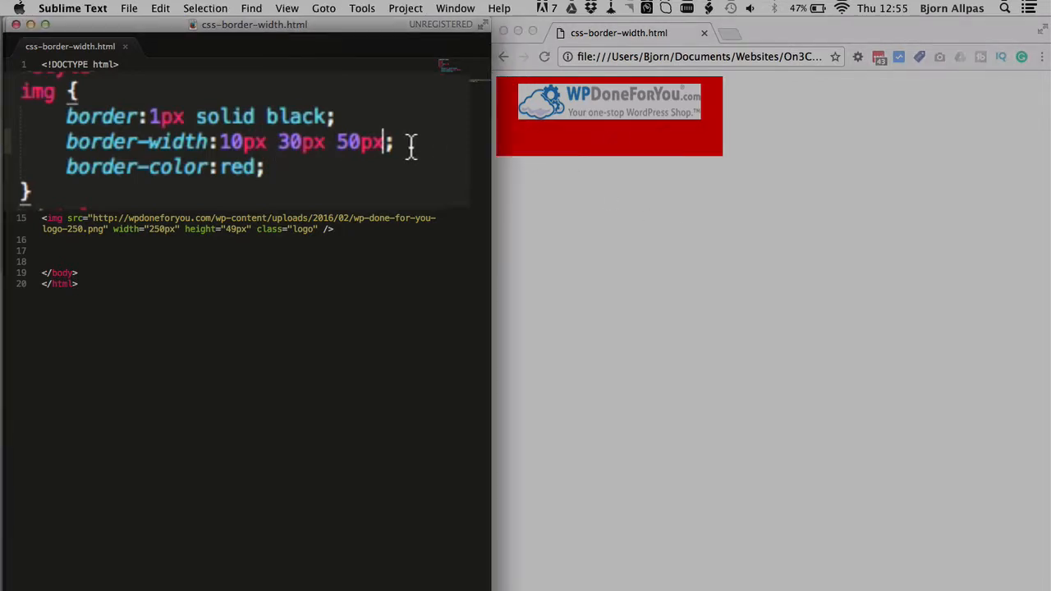
{"action": "type", "text": "100px"}
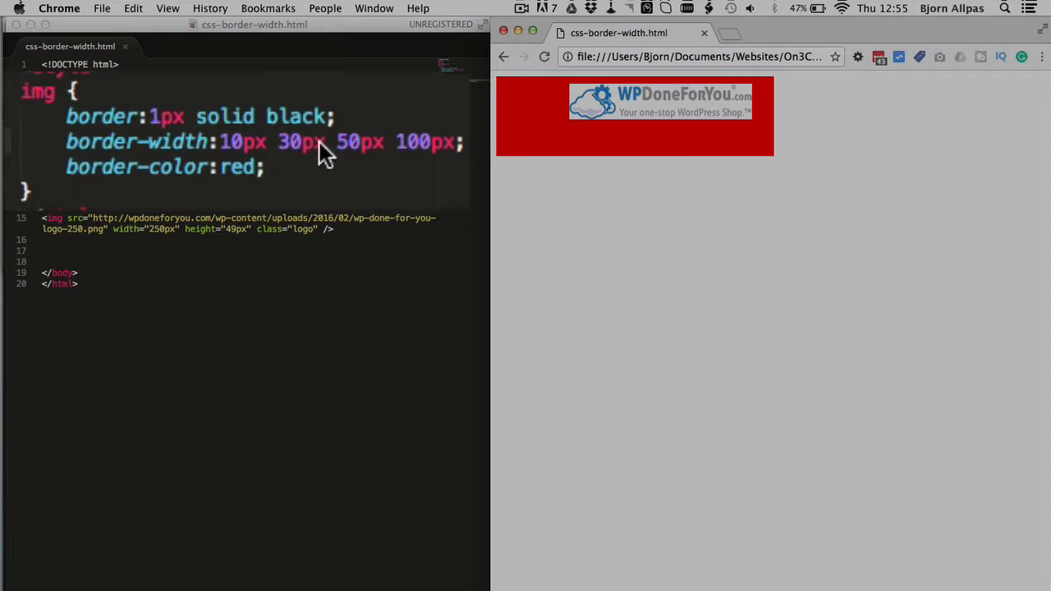
{"action": "mouse_move", "coordinate": [345, 153]}
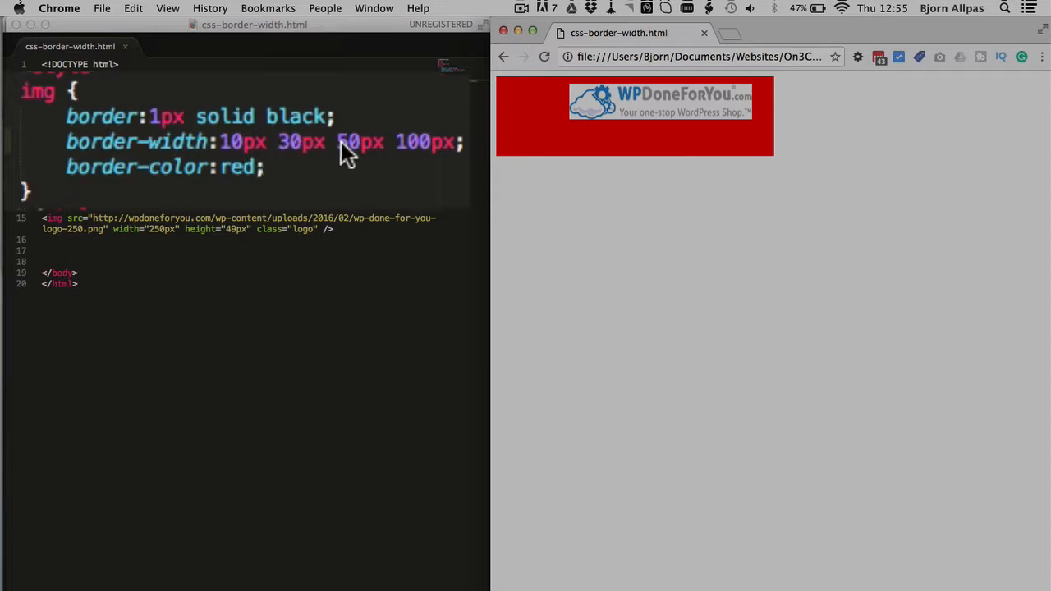
{"action": "mouse_move", "coordinate": [403, 156]}
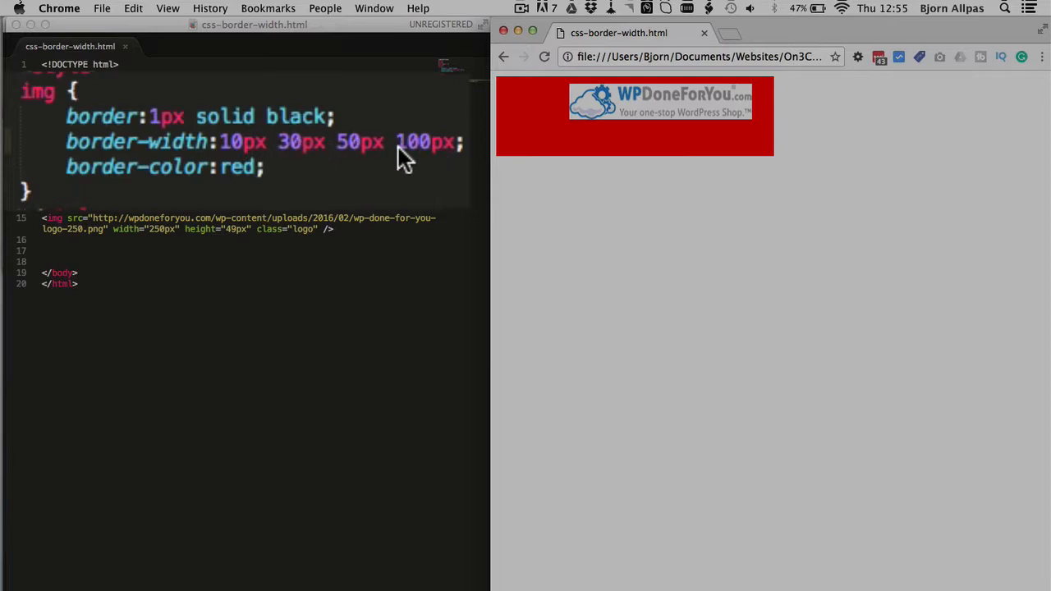
{"action": "mouse_move", "coordinate": [250, 146]}
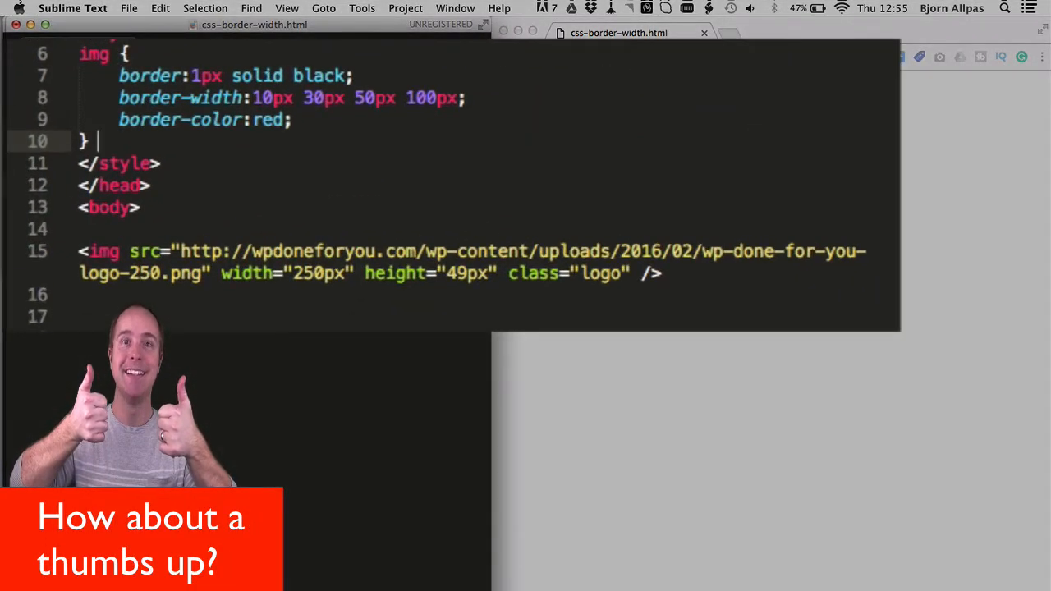
{"action": "type", "text": "trouble"}
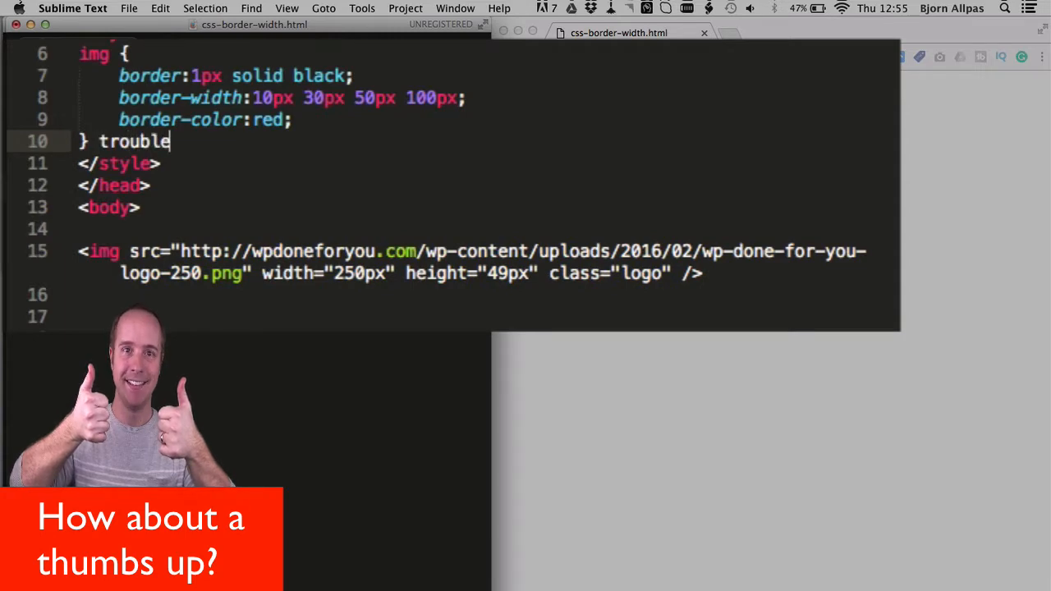
{"action": "type", "text": "->"}
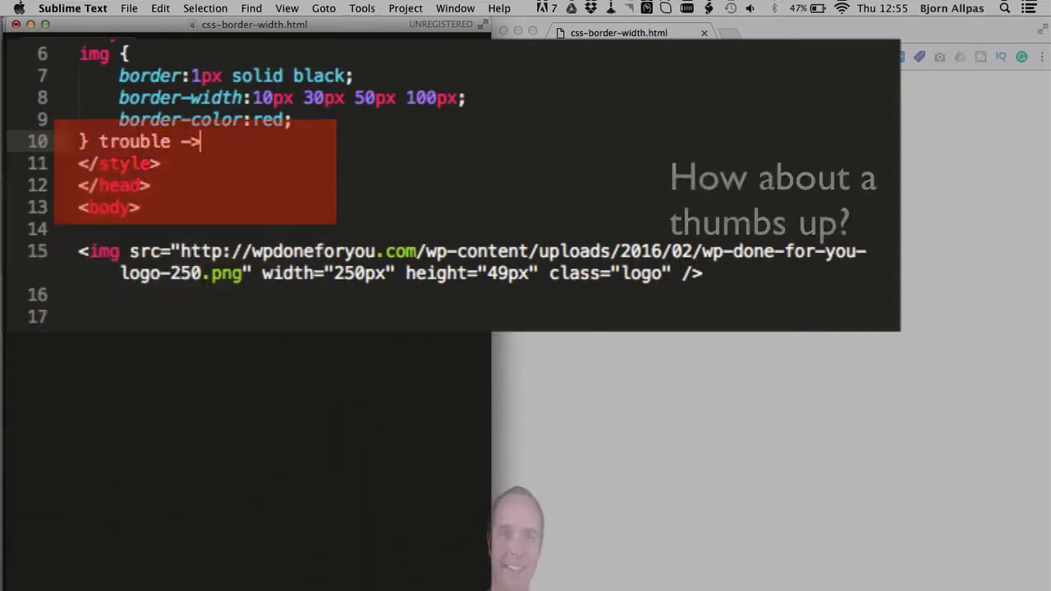
{"action": "type", "text": "TRB"}
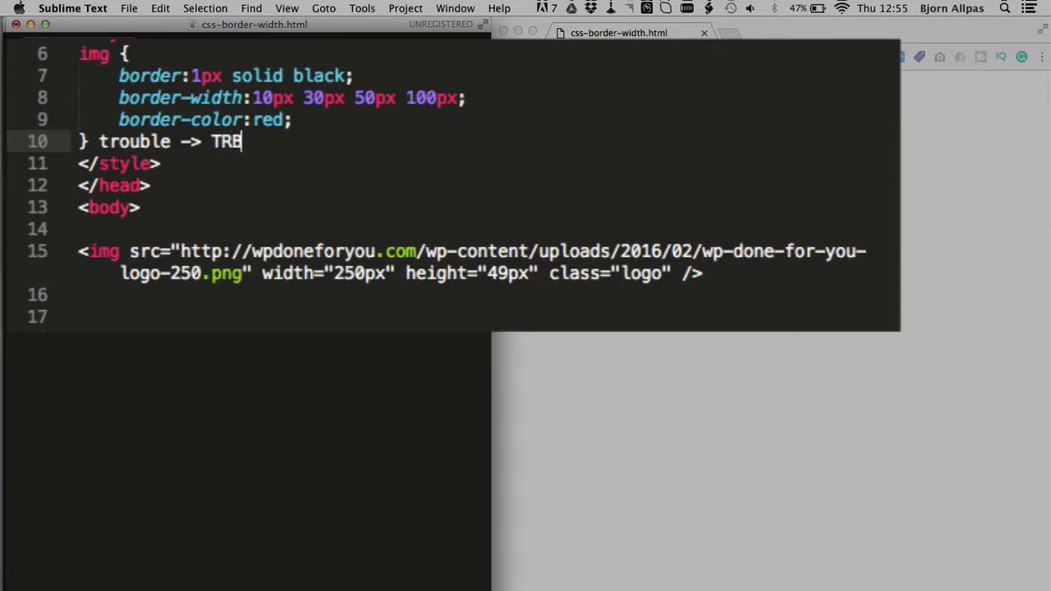
{"action": "type", "text": "L"}
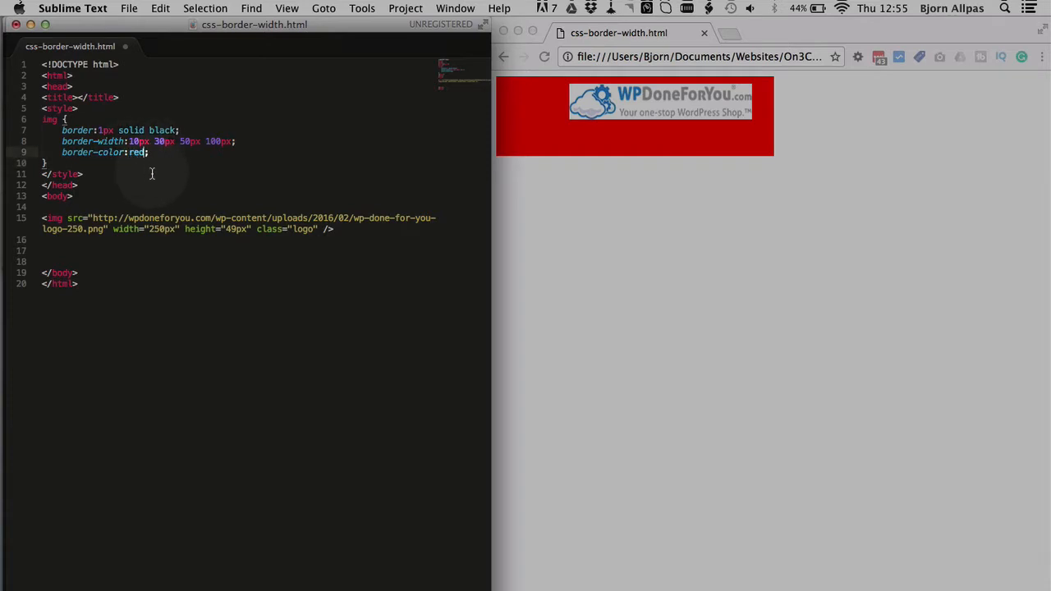
Extend border-color to red green purple blue for differently coloured sides
{"action": "type", "text": "gr"}
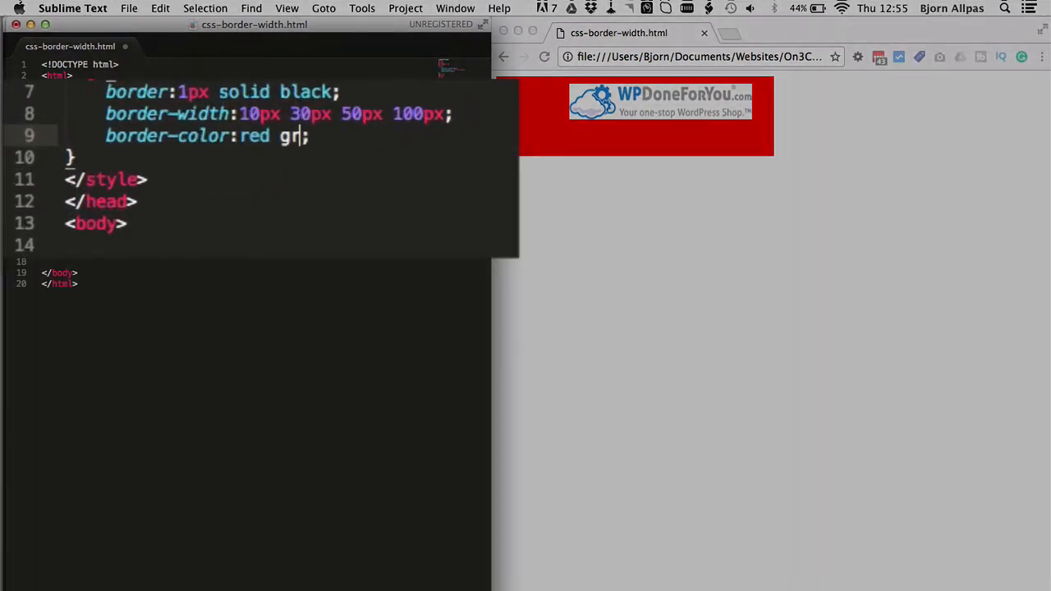
{"action": "type", "text": "een"}
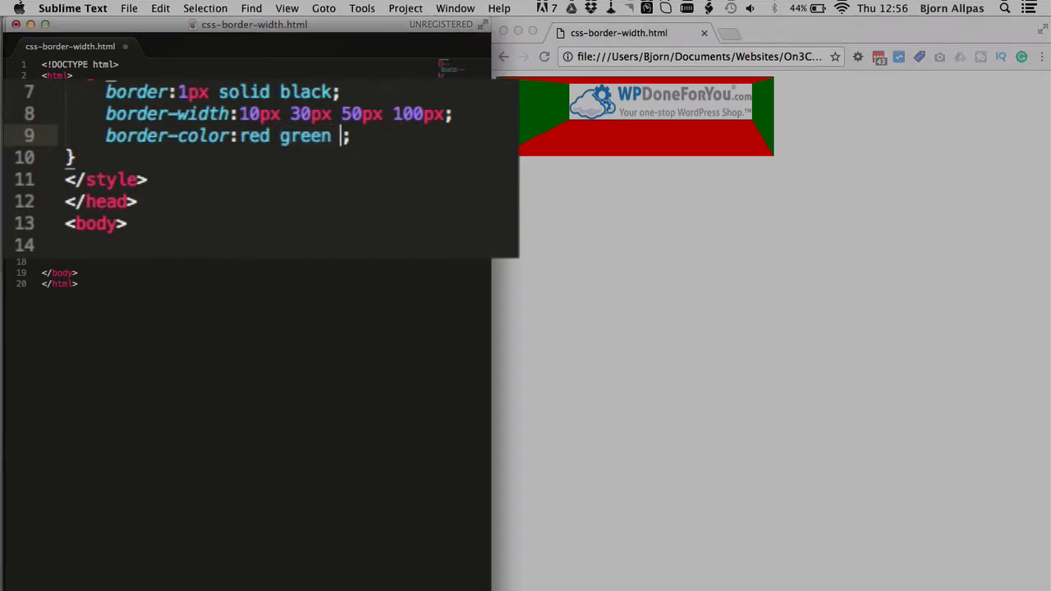
{"action": "type", "text": "purple"}
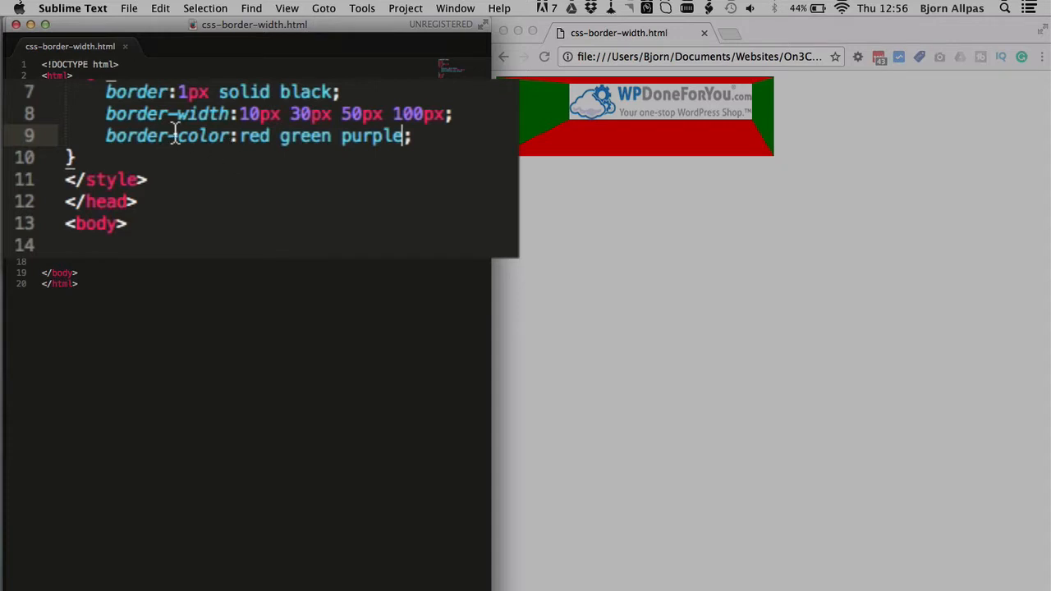
{"action": "mouse_move", "coordinate": [310, 135]}
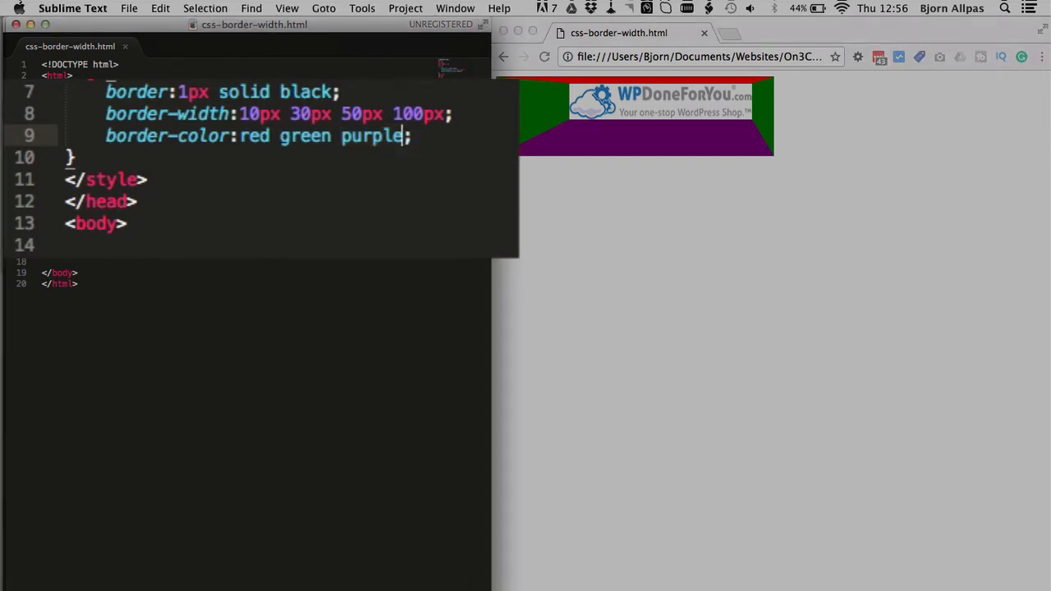
{"action": "type", "text": "blue"}
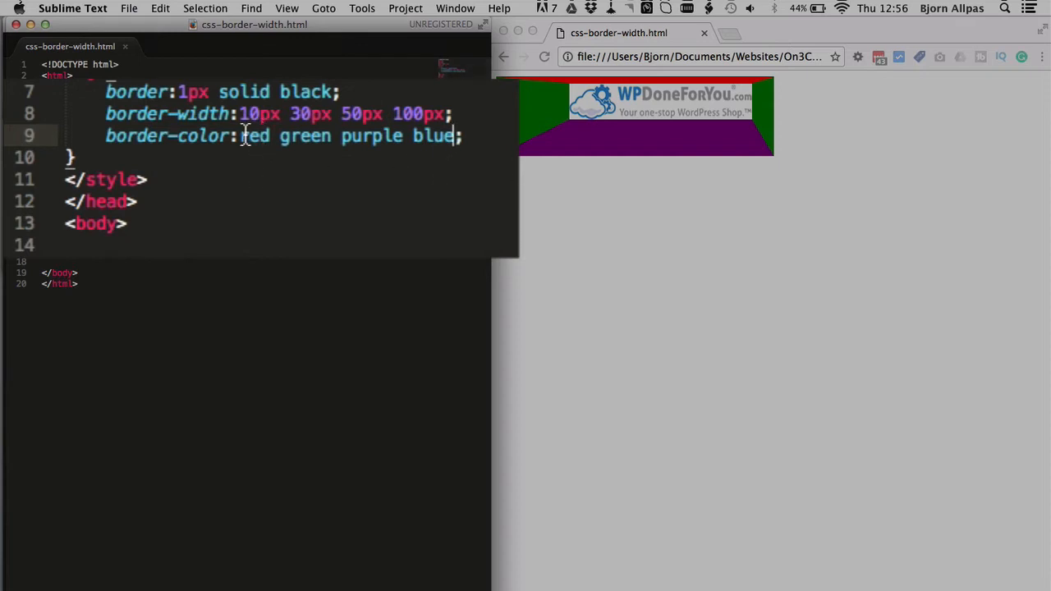
{"action": "mouse_move", "coordinate": [364, 138]}
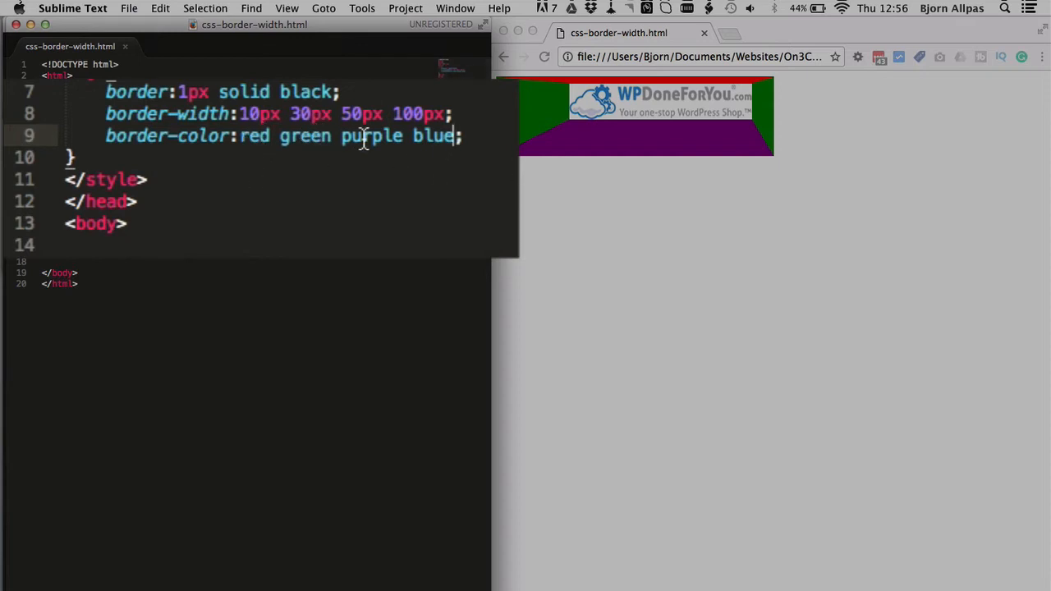